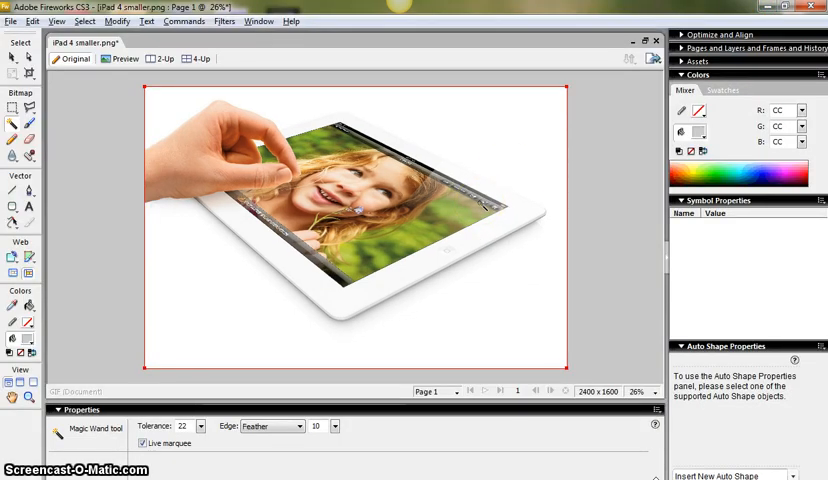
mouse_move(116, 20)
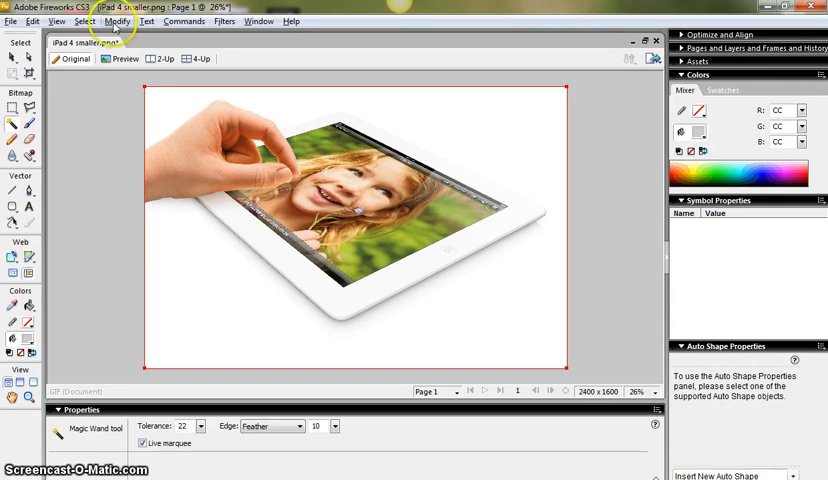
- Resize the image to 40 percent via Image Size, giving 960 × 640 pixels
left_click(116, 20)
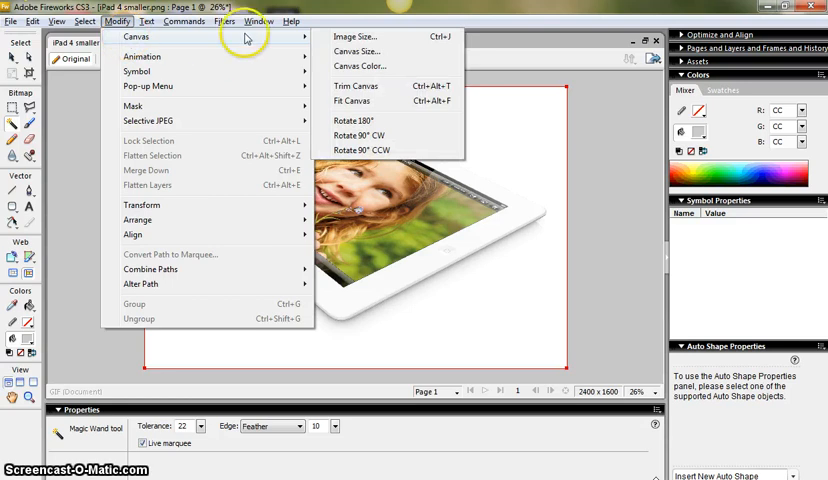
left_click(350, 36)
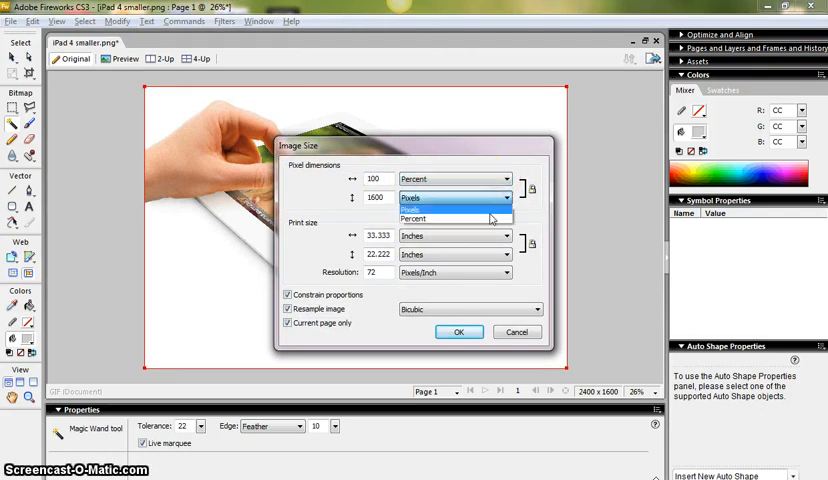
left_click(414, 218)
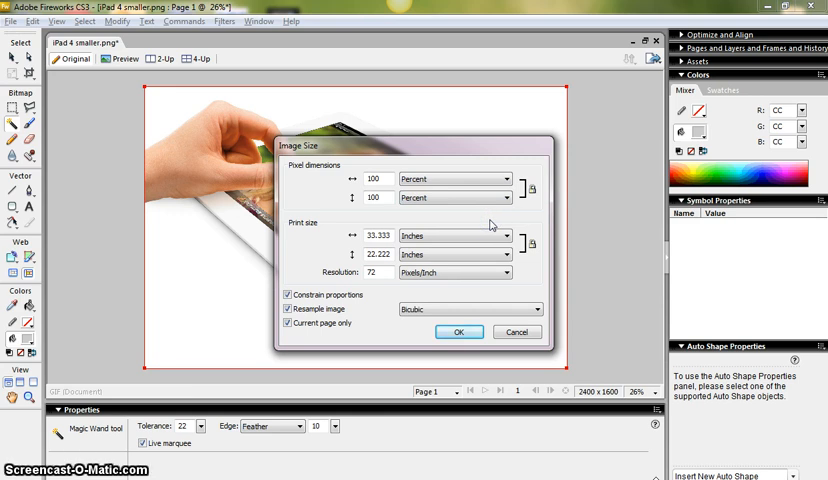
left_click(456, 180)
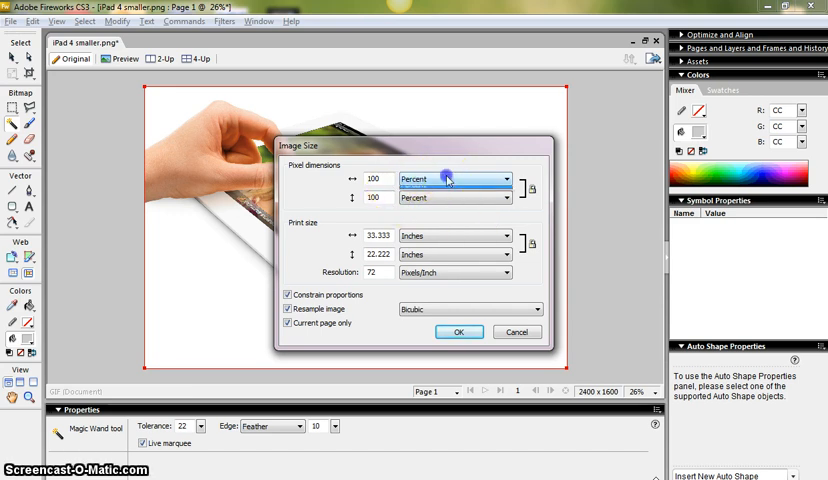
left_click(456, 180)
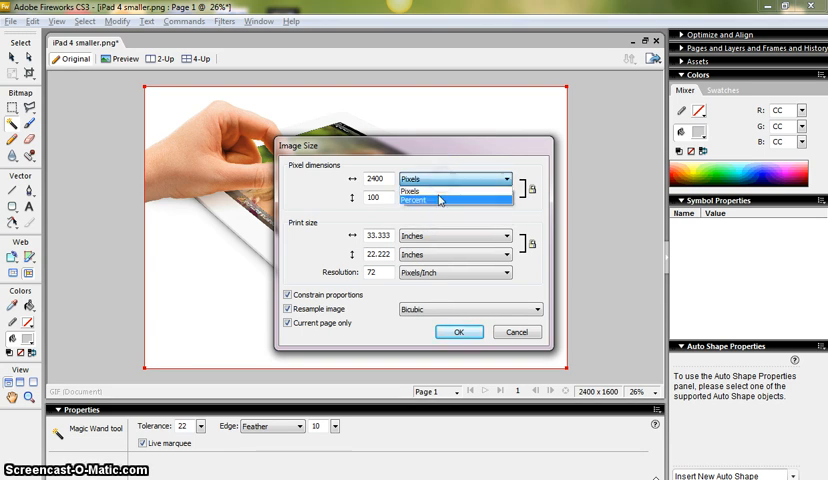
left_click(412, 200)
type("40")
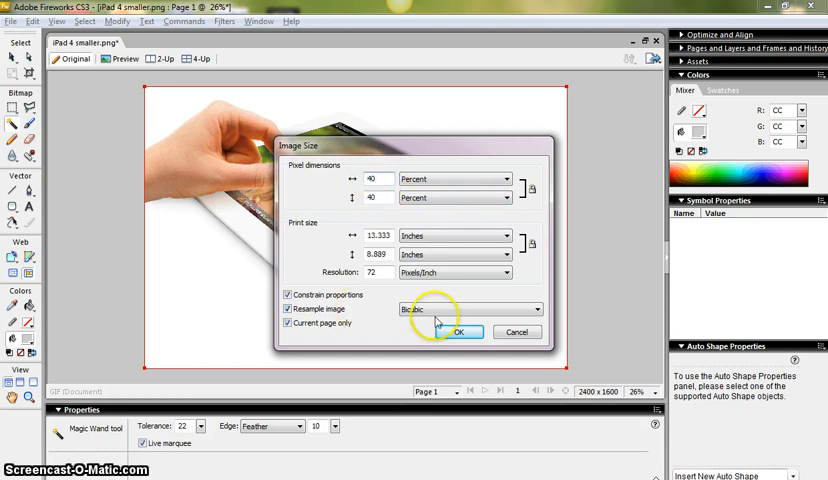
left_click(456, 332)
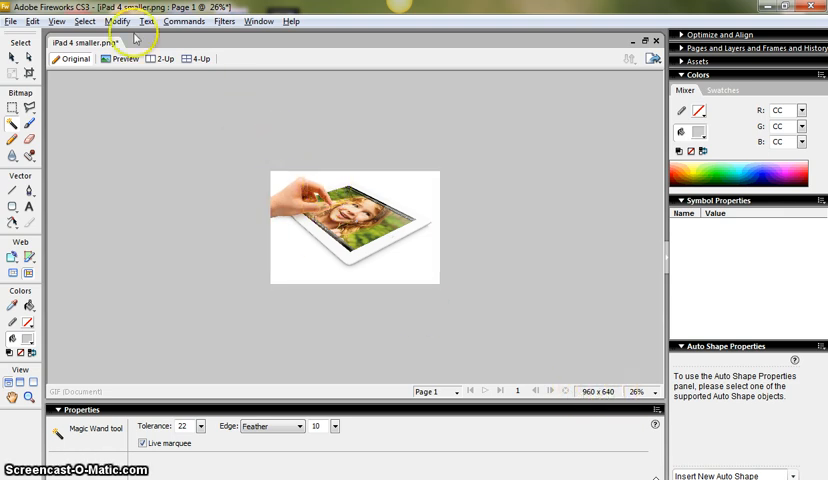
- Run the Export Wizard for a web-destined image and reach the JPEG/GIF export preview
left_click(12, 20)
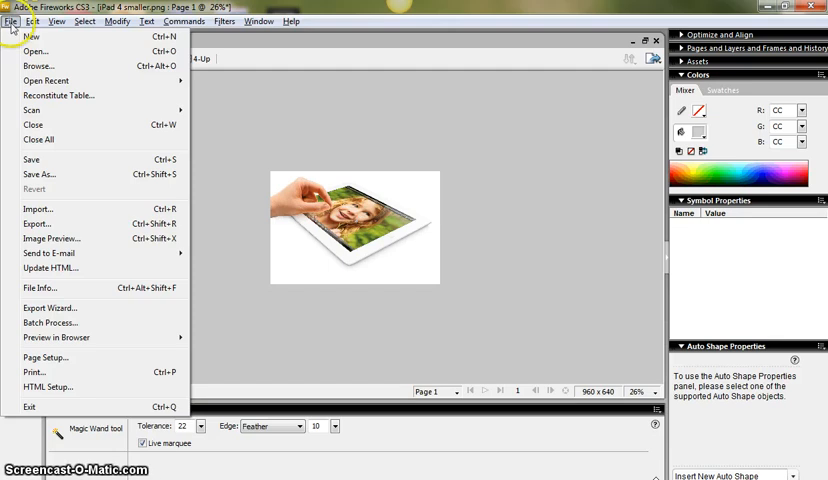
mouse_move(44, 308)
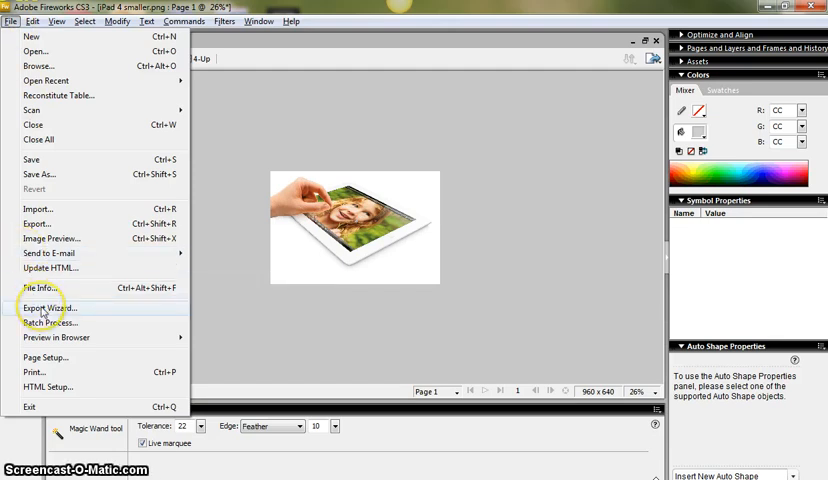
left_click(48, 308)
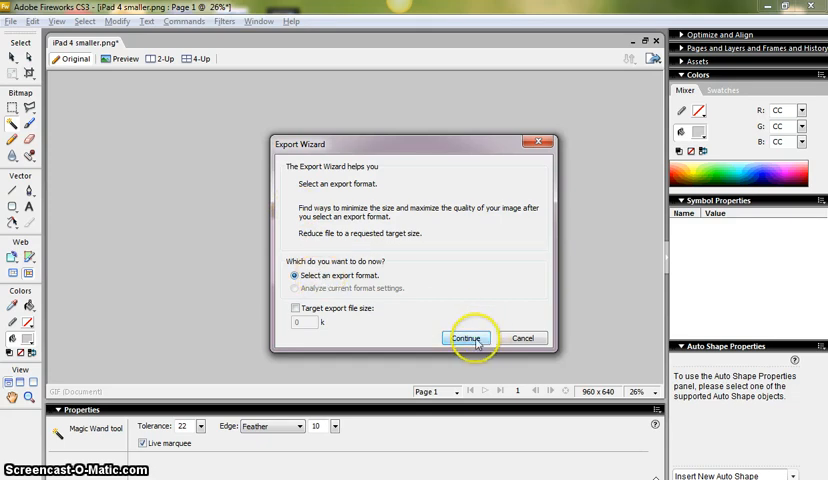
left_click(460, 336)
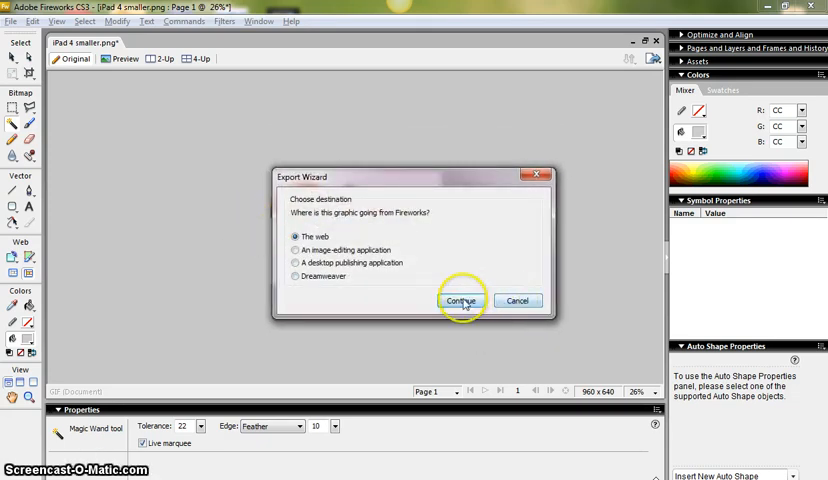
left_click(460, 300)
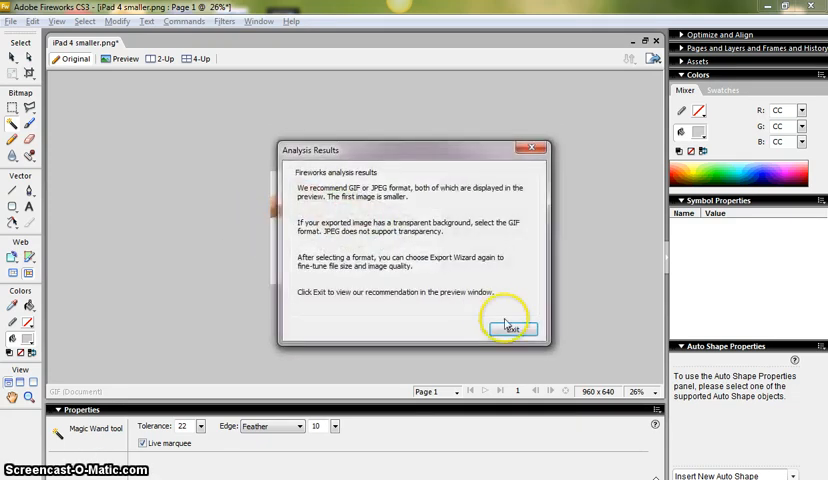
left_click(510, 328)
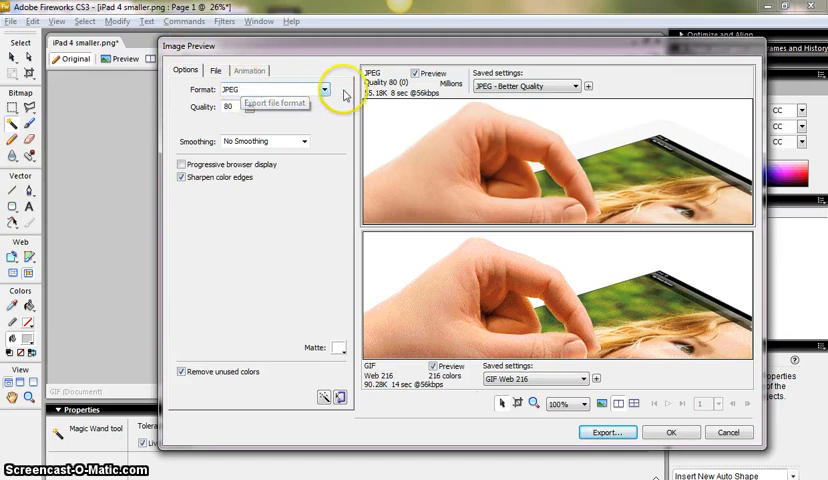
- Switch the upper preview pane to the GIF WebSnap 256 saved preset
left_click(588, 86)
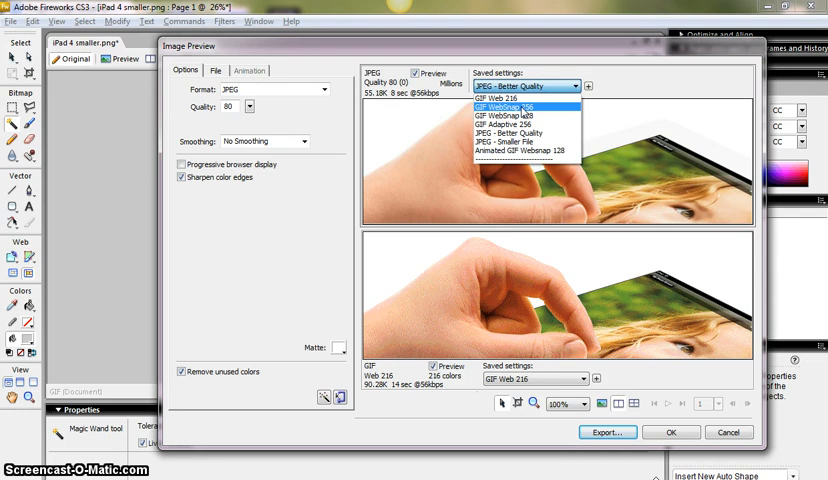
left_click(524, 102)
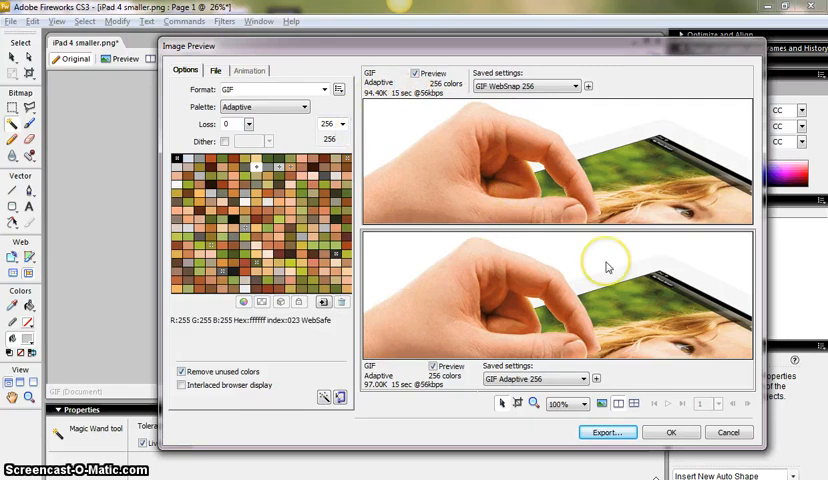
mouse_move(578, 288)
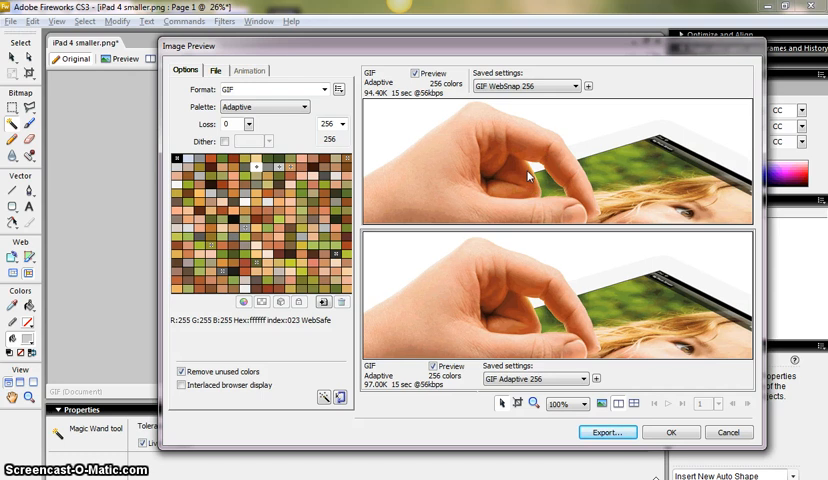
- Set the upper preview pane to the JPEG - Smaller File preset at quality 60
left_click(580, 84)
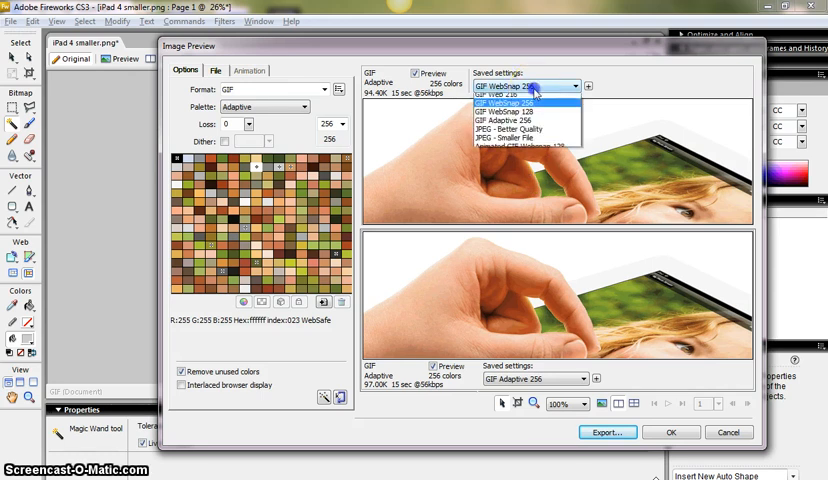
left_click(510, 116)
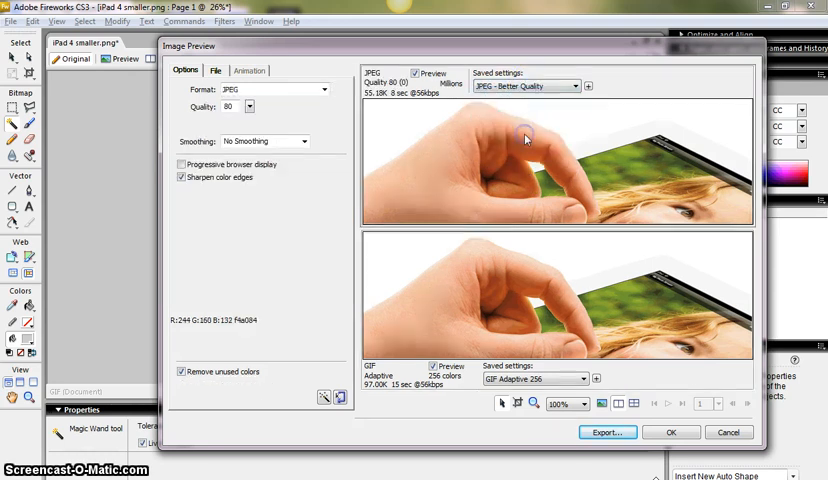
left_click(588, 84)
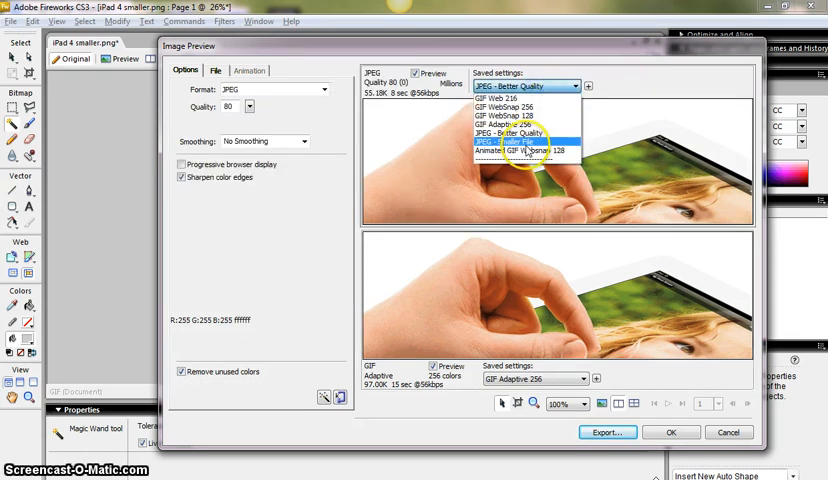
left_click(524, 146)
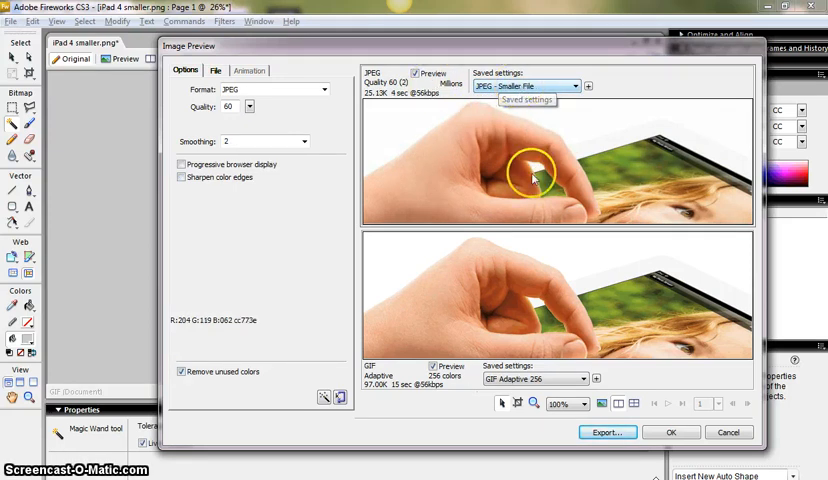
- Set the lower preview pane to JPEG and adjust its quality slider to 80
left_click(584, 378)
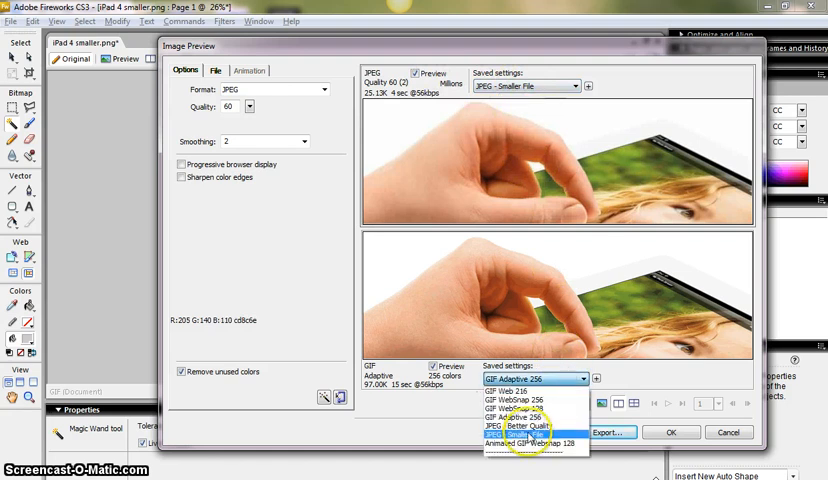
left_click(520, 424)
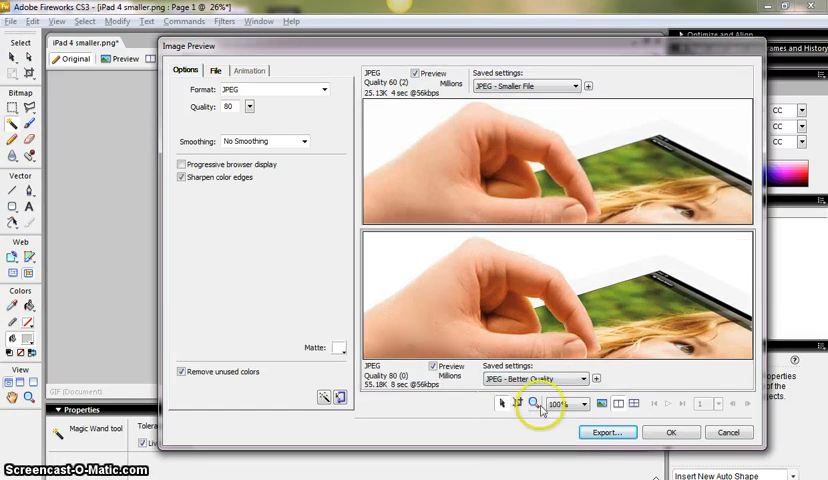
left_click(586, 378)
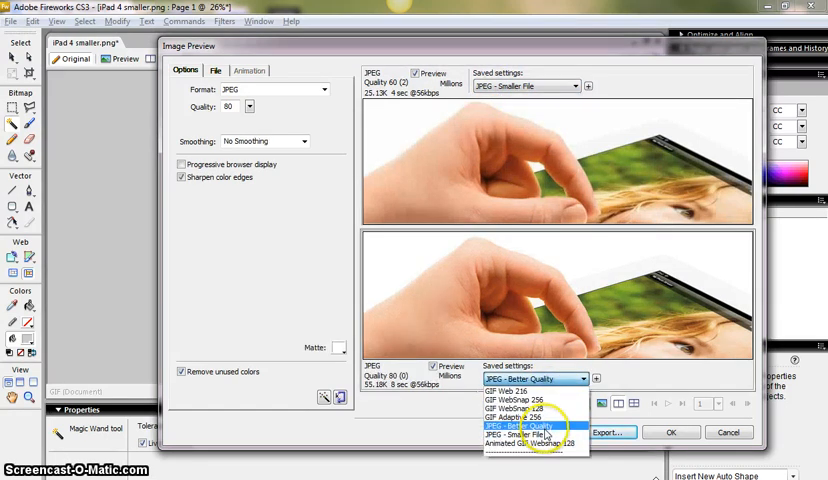
left_click(516, 434)
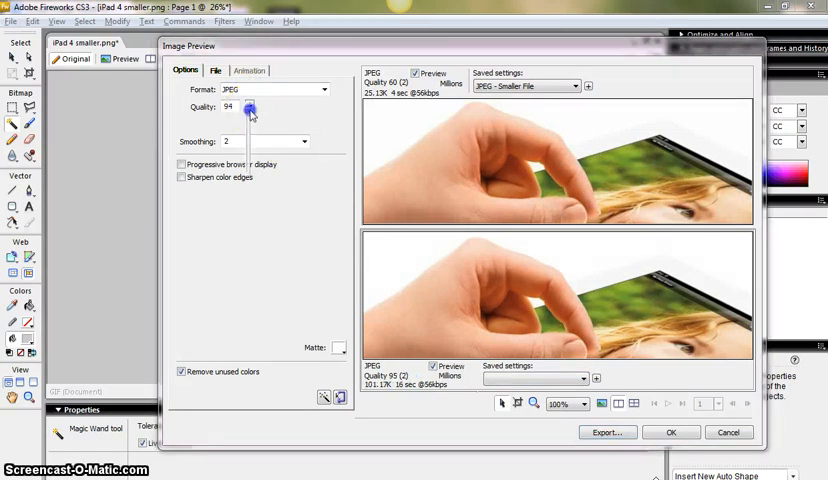
left_click_drag(254, 108, 248, 108)
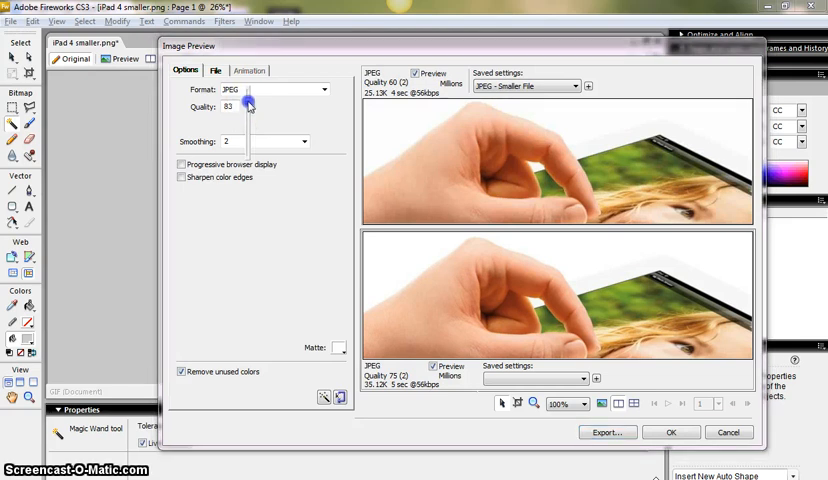
left_click_drag(248, 104, 248, 110)
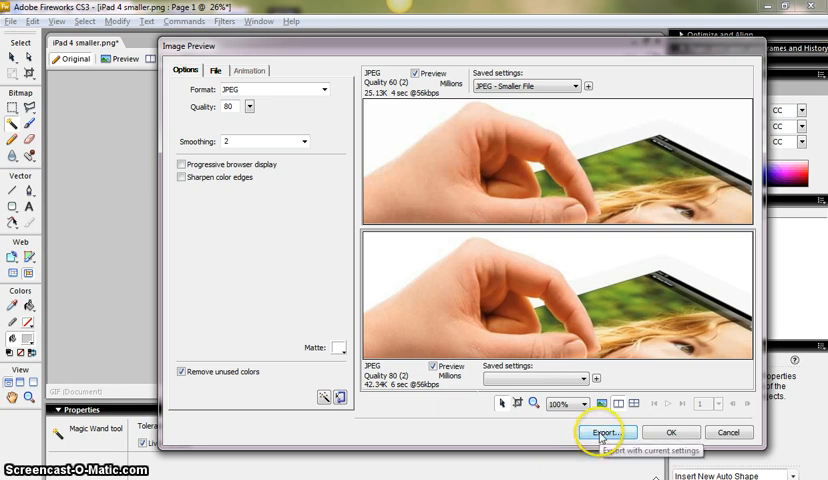
- Export the JPEG to the desktop as 'iPad 4 smaller'
left_click(598, 432)
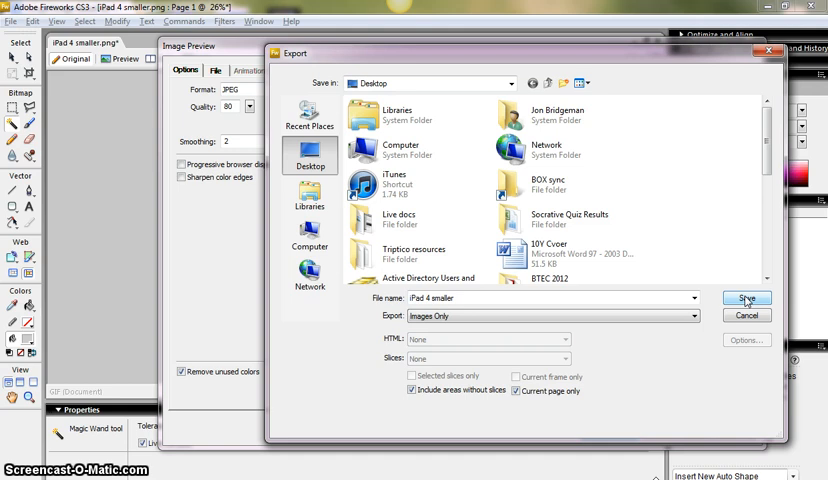
left_click(746, 298)
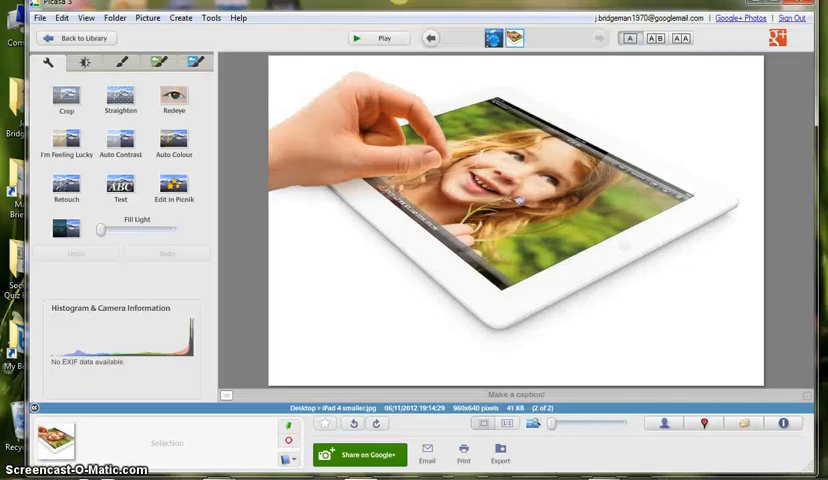
mouse_move(256, 336)
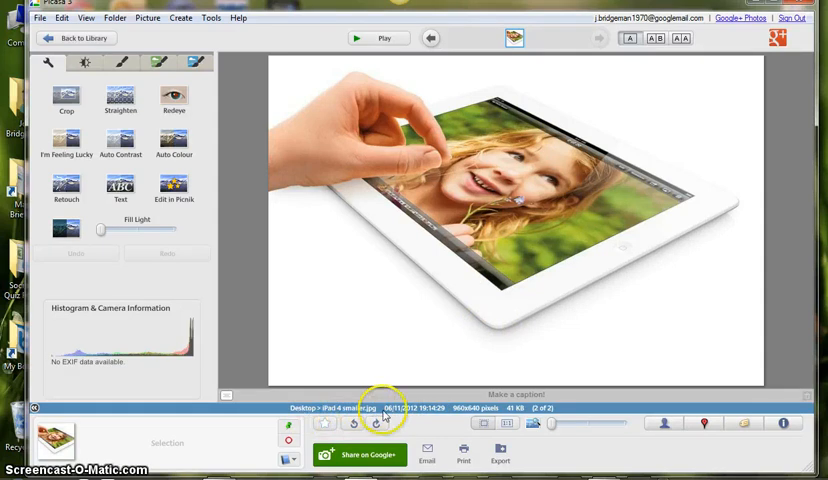
mouse_move(476, 410)
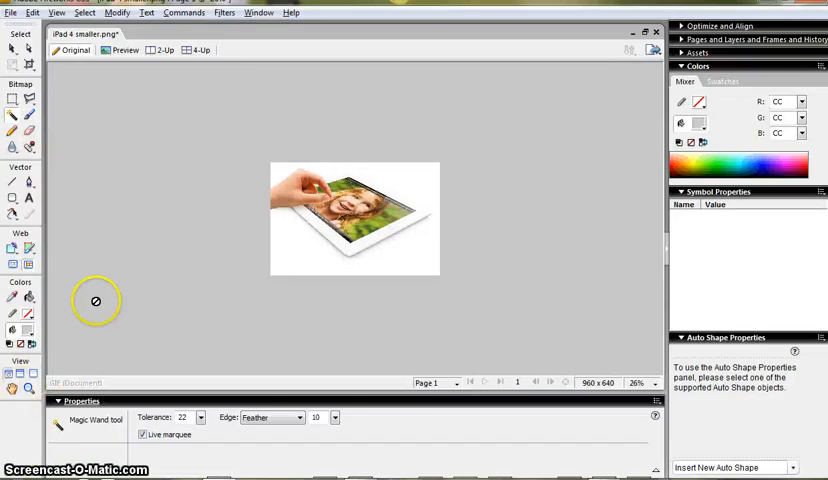
mouse_move(532, 344)
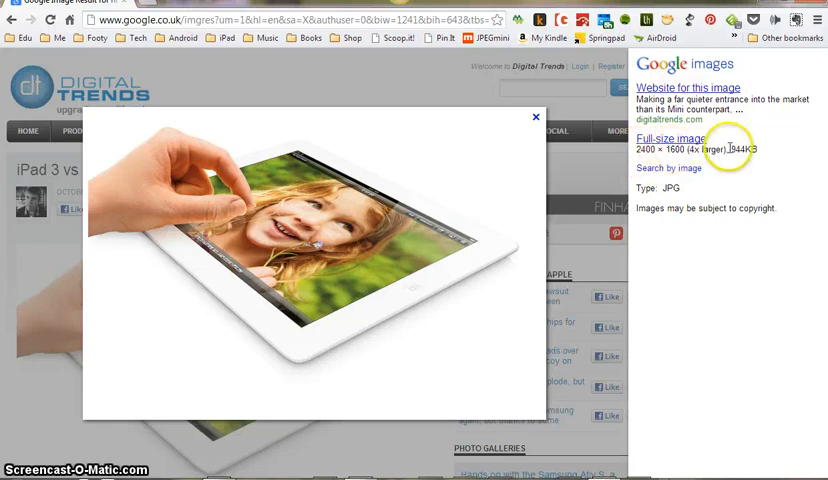
mouse_move(432, 324)
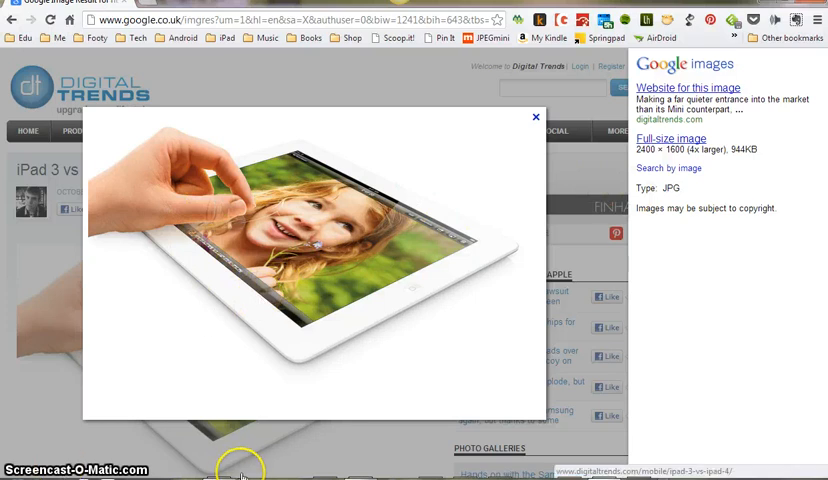
mouse_move(190, 372)
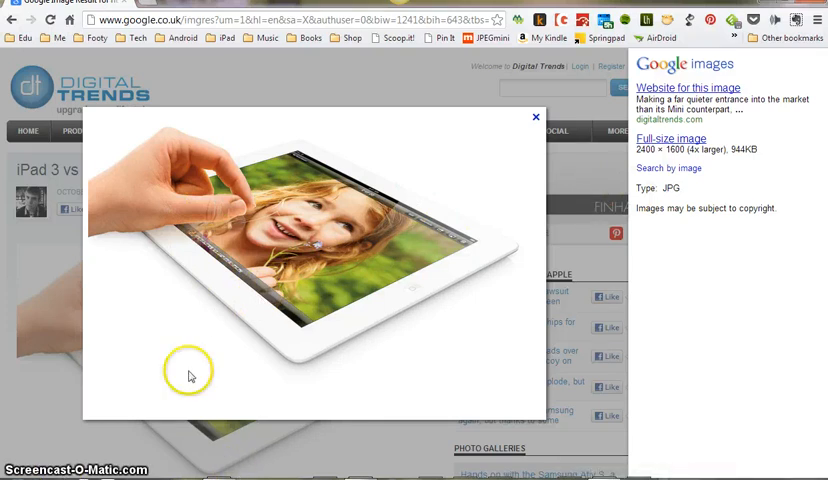